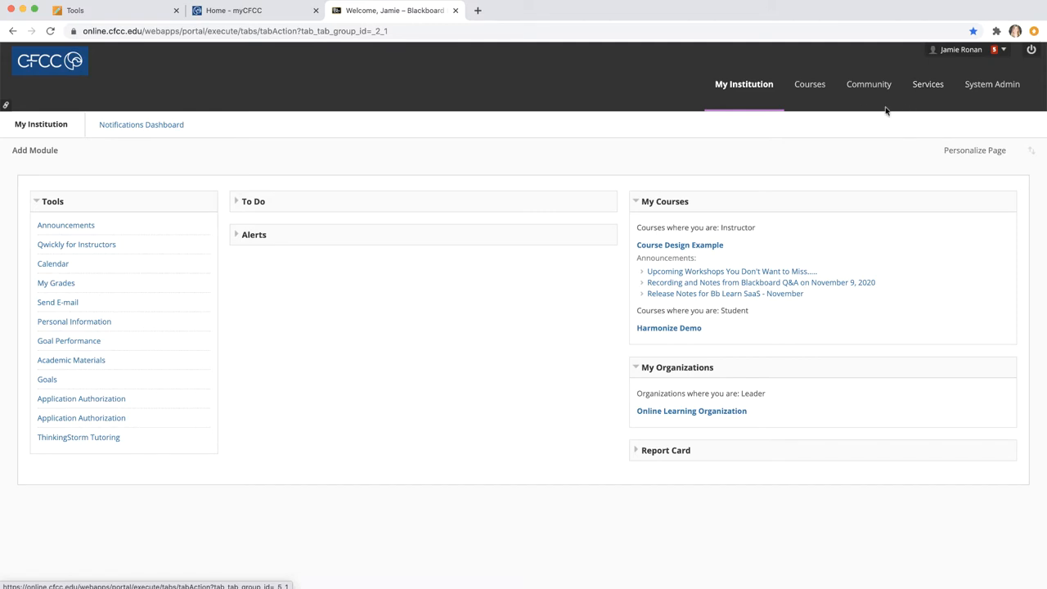
Visit the Courses tab, then the Community tab with organizations and discussion boards
{"action": "left_click", "coordinate": [808, 84]}
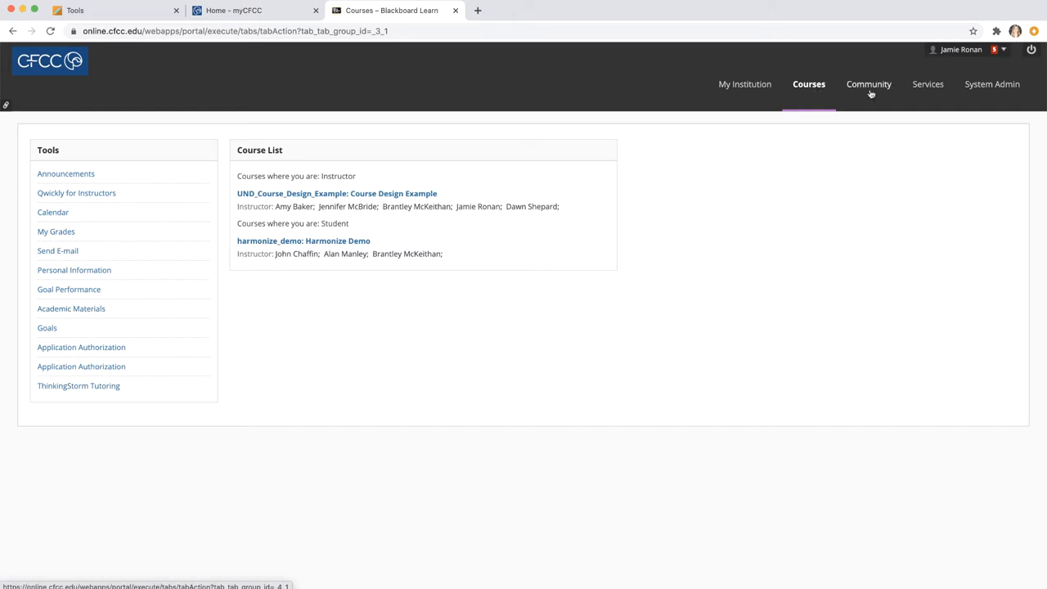
{"action": "left_click", "coordinate": [866, 83]}
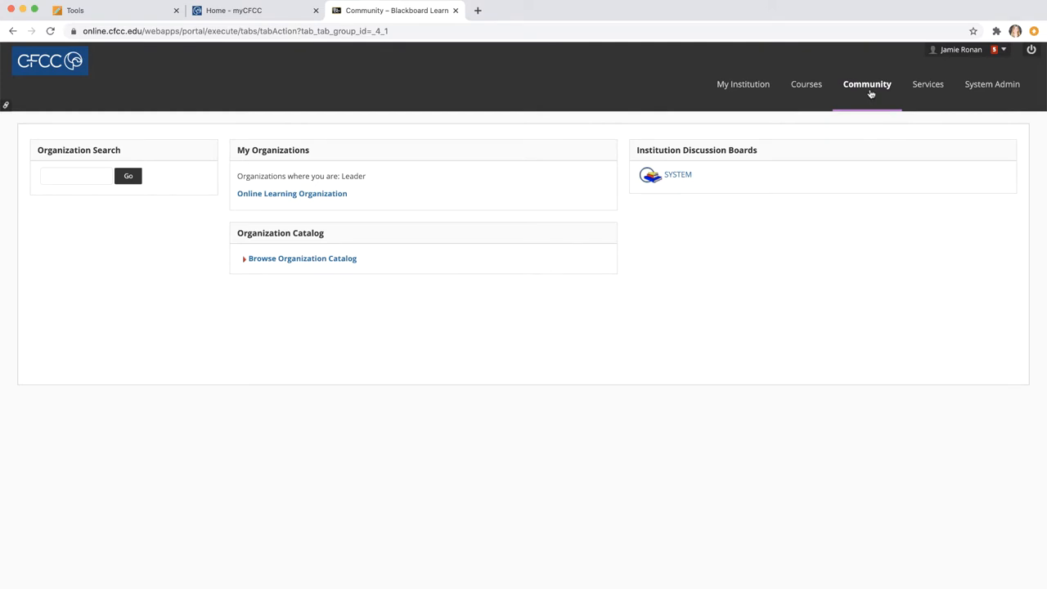
{"action": "left_click", "coordinate": [927, 84]}
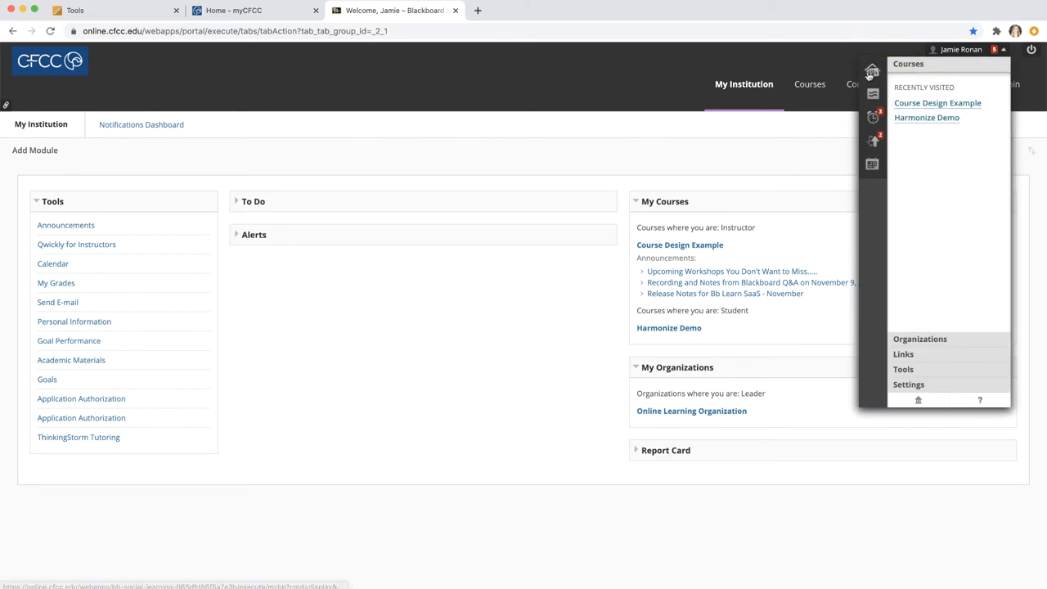
{"action": "mouse_move", "coordinate": [872, 72]}
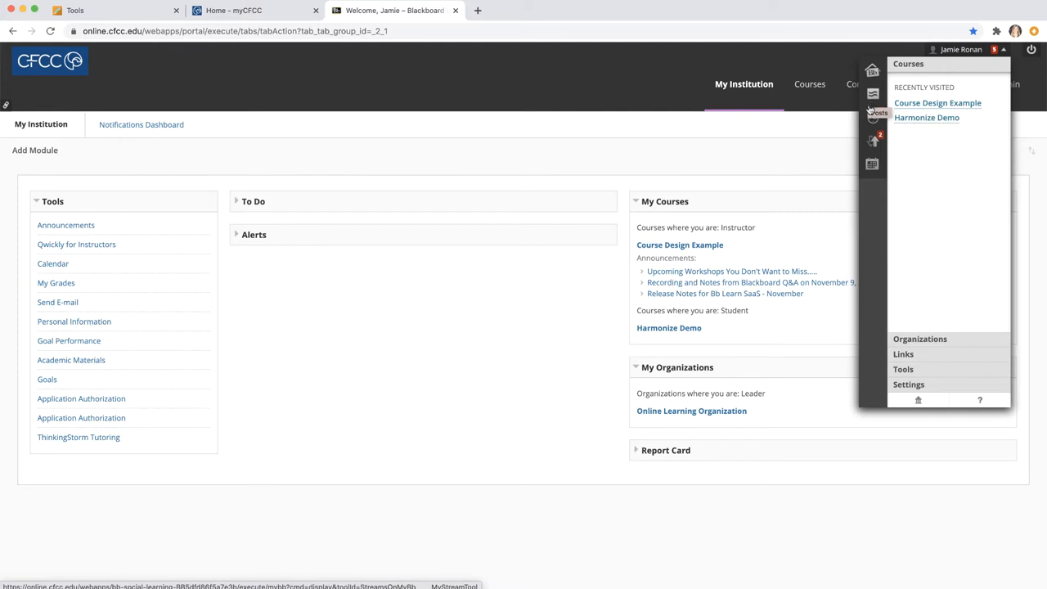
{"action": "mouse_move", "coordinate": [872, 141]}
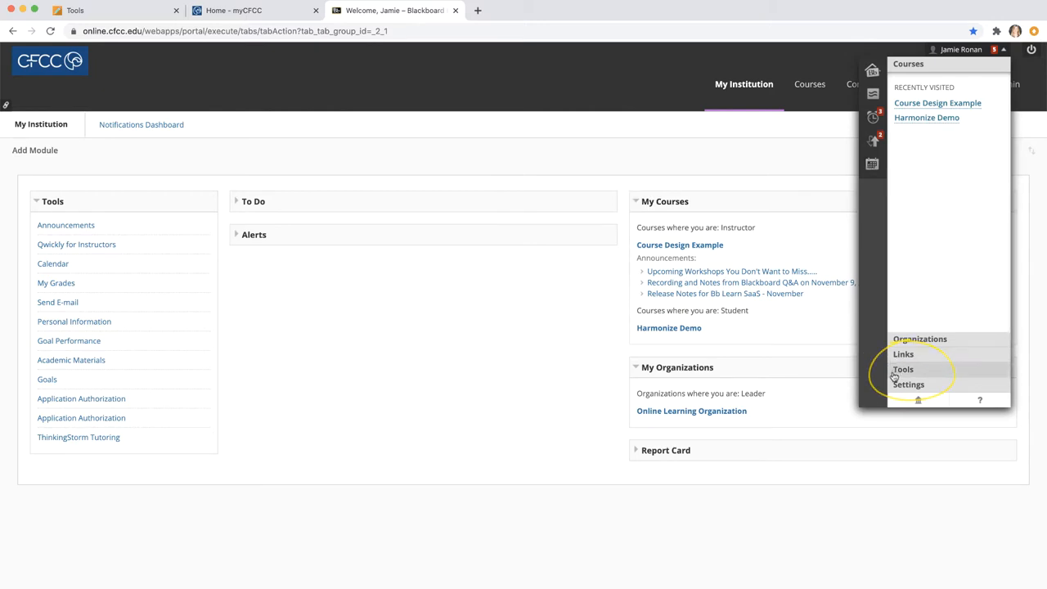
{"action": "mouse_move", "coordinate": [908, 384]}
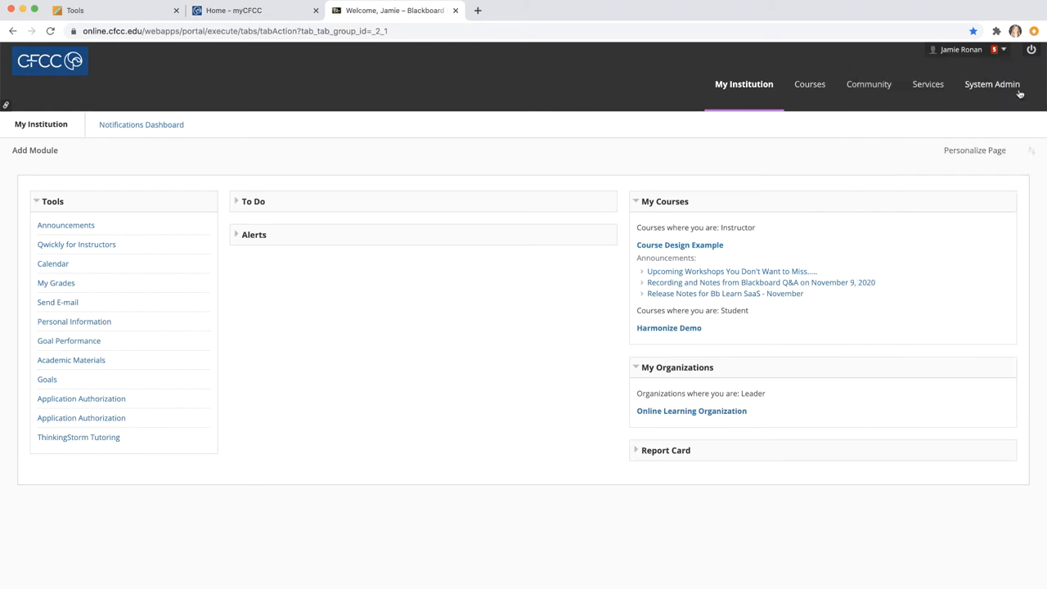
{"action": "mouse_move", "coordinate": [1004, 50]}
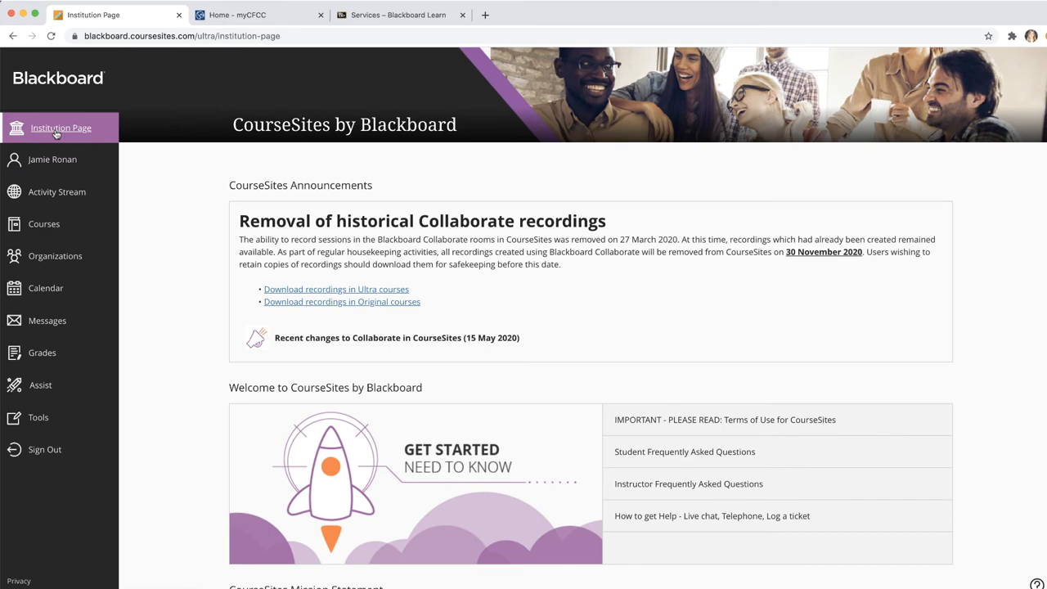
{"action": "mouse_move", "coordinate": [52, 160]}
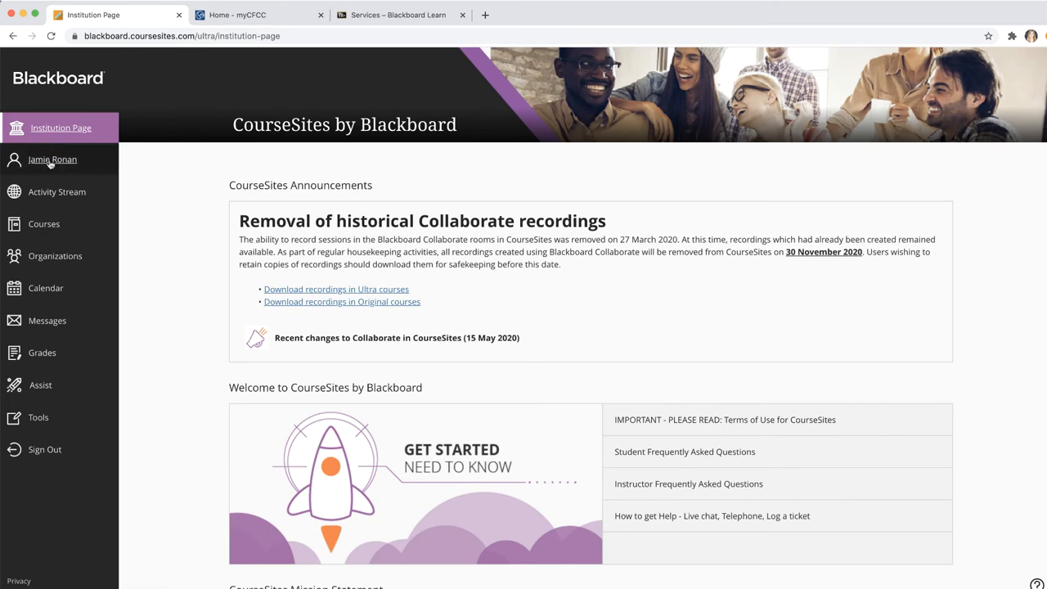
View the Ultra Activity Stream, then the Courses page
{"action": "left_click", "coordinate": [56, 191]}
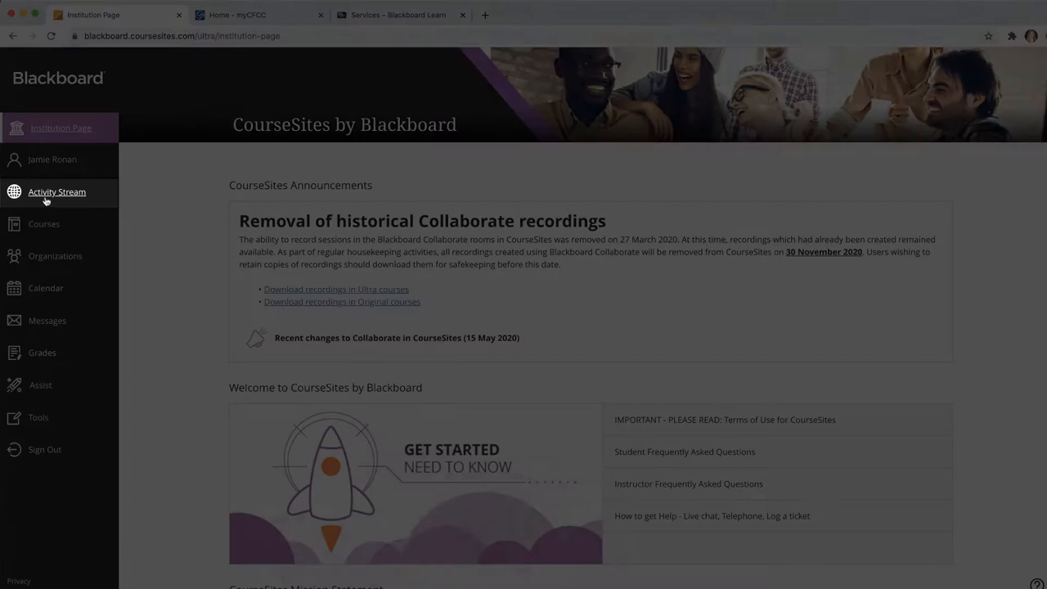
{"action": "left_click", "coordinate": [57, 192]}
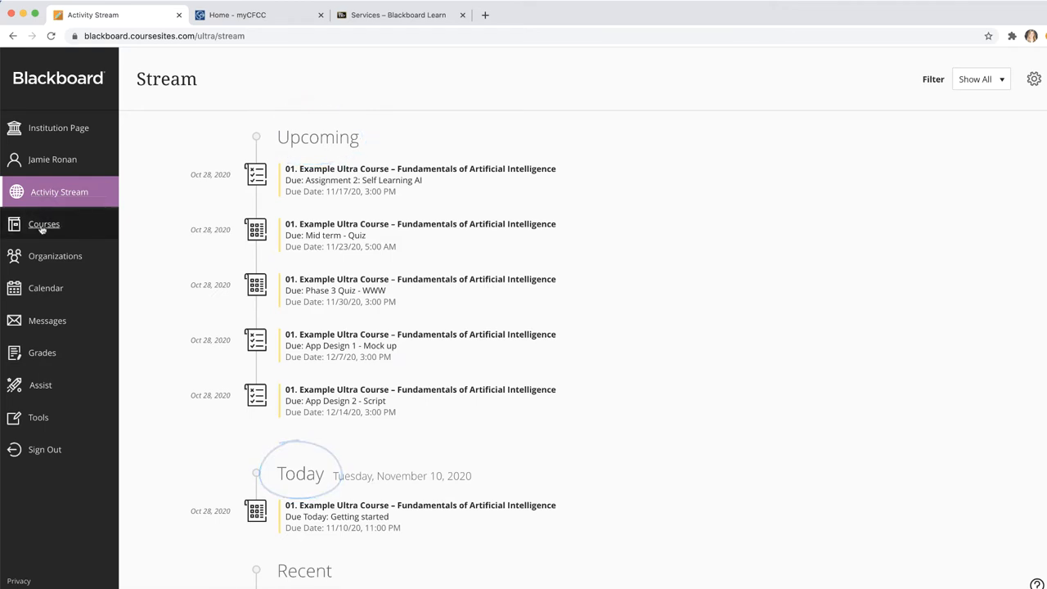
{"action": "left_click", "coordinate": [44, 224]}
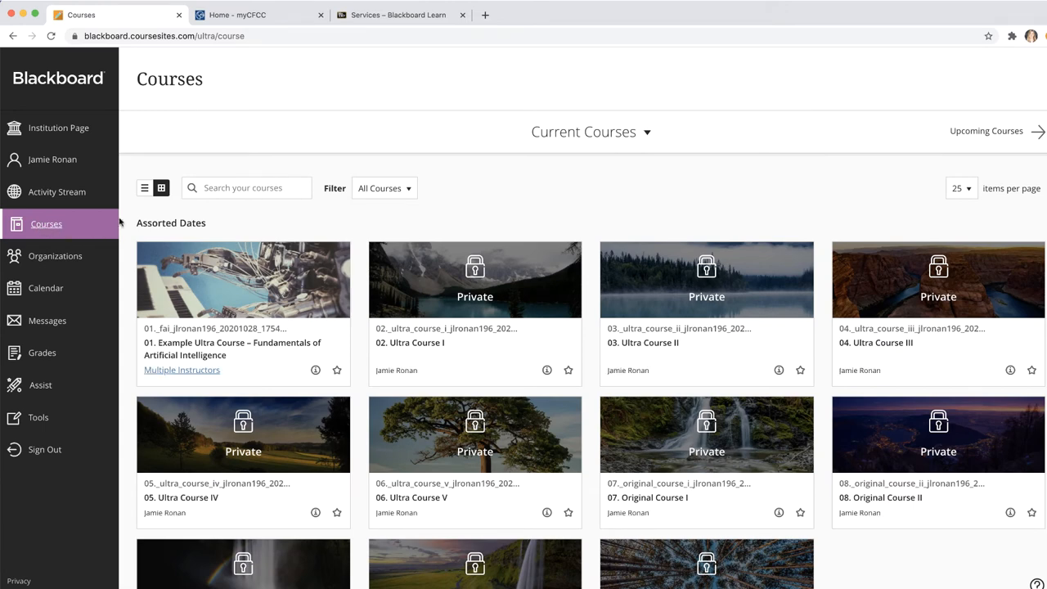
Switch courses to list view and back to image cards, then view Organizations
{"action": "left_click", "coordinate": [145, 188]}
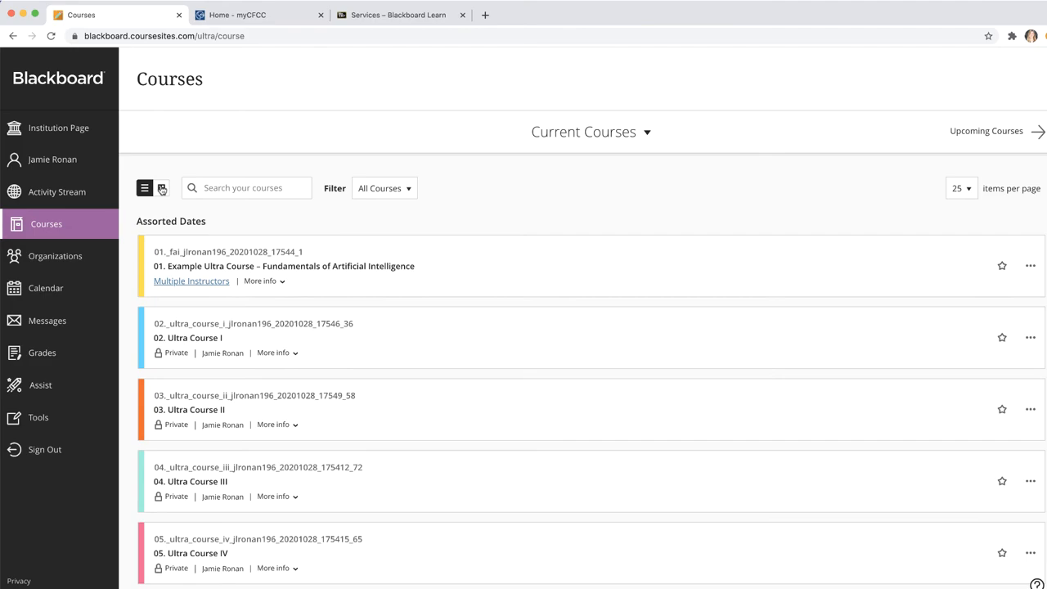
{"action": "left_click", "coordinate": [161, 188]}
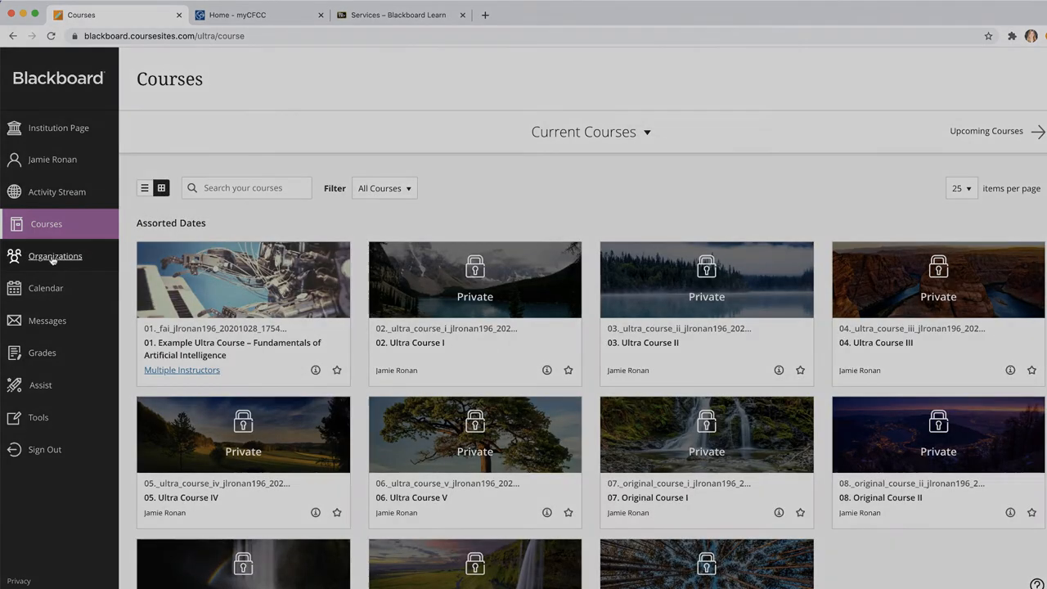
{"action": "left_click", "coordinate": [55, 256]}
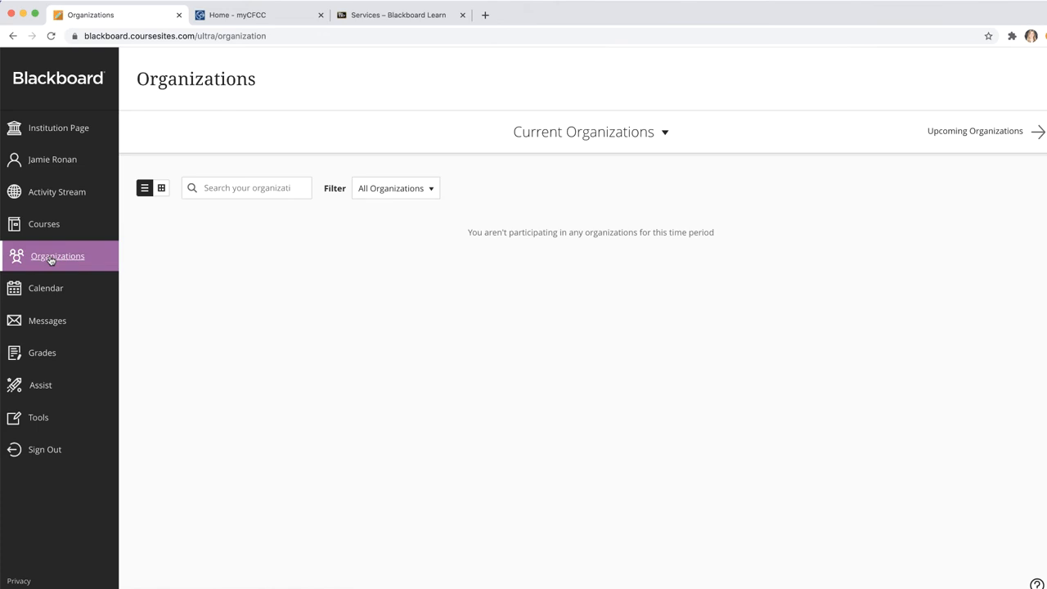
Visit the Calendar, Messages, Grades and Assist pages, ending on Tools
{"action": "left_click", "coordinate": [46, 287]}
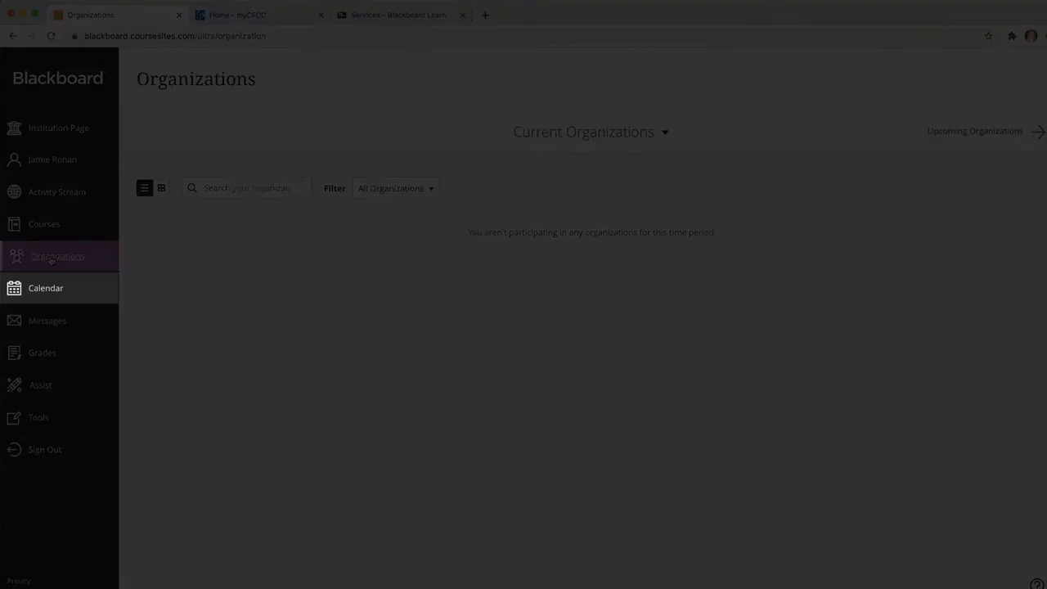
{"action": "left_click", "coordinate": [46, 288]}
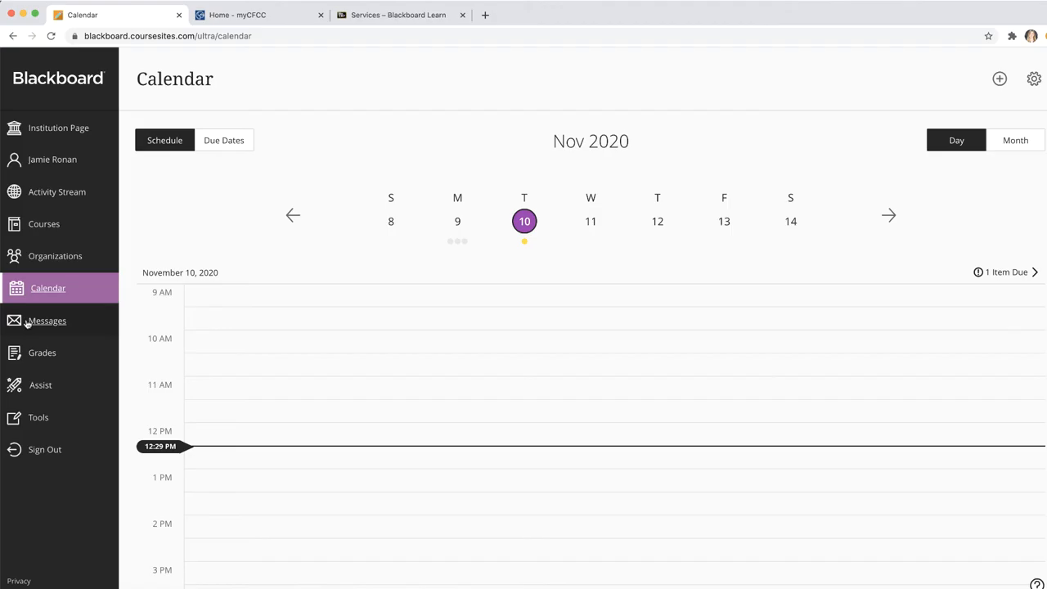
{"action": "left_click", "coordinate": [49, 320]}
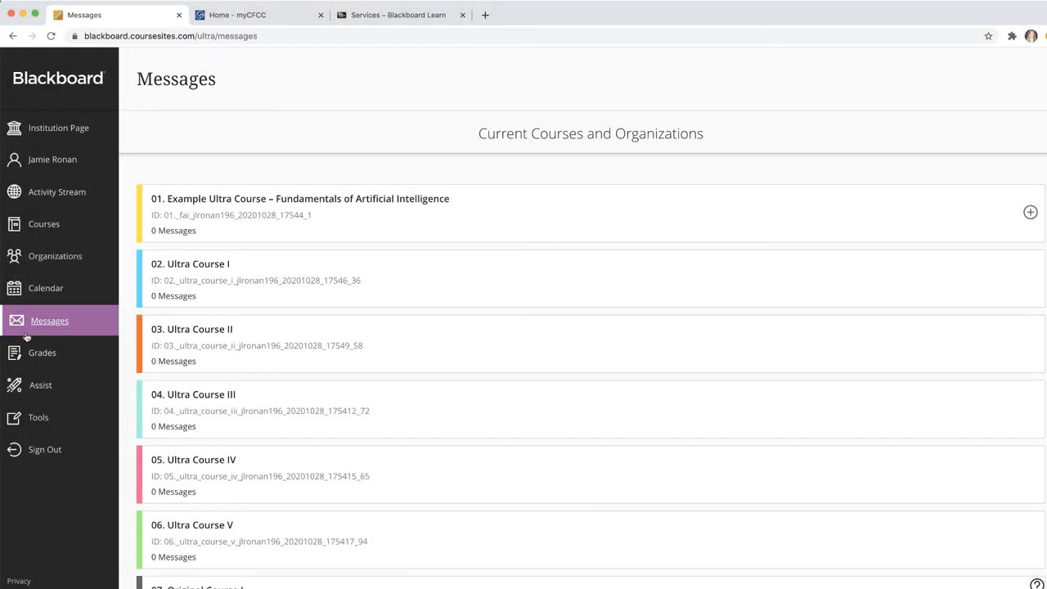
{"action": "left_click", "coordinate": [42, 352]}
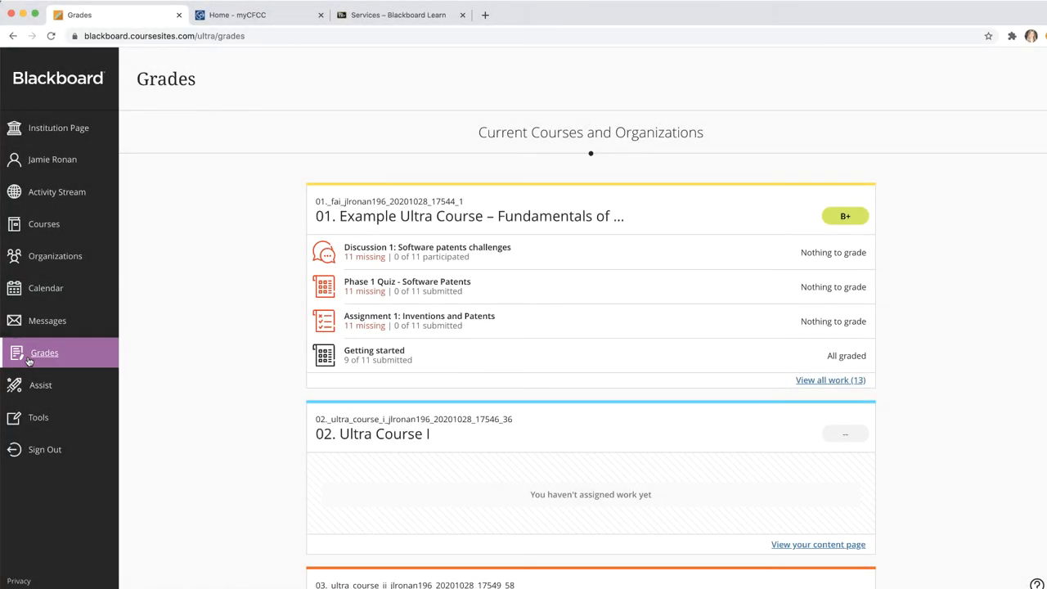
{"action": "left_click", "coordinate": [40, 385]}
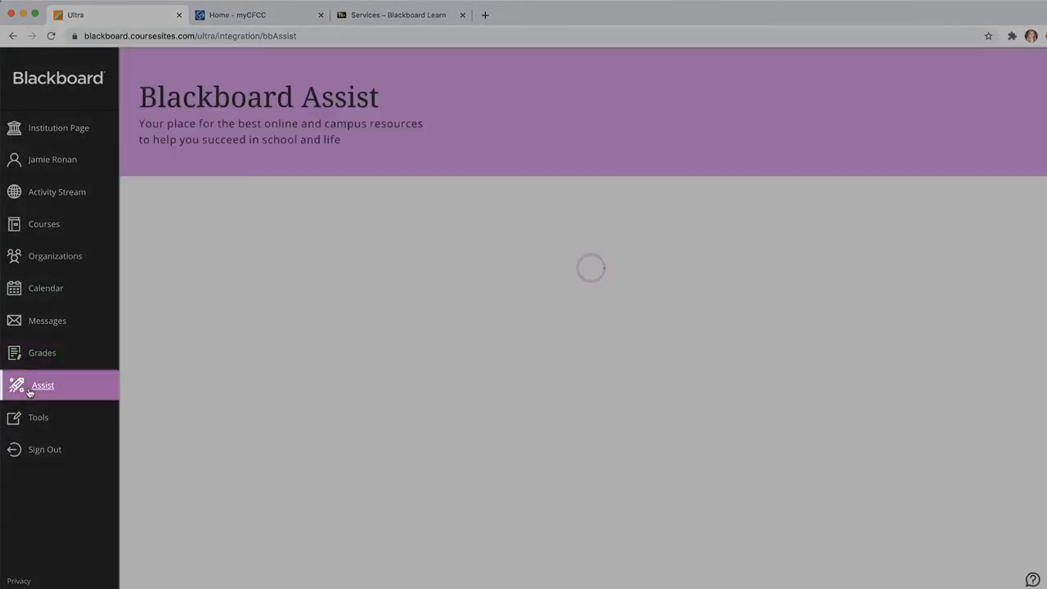
{"action": "left_click", "coordinate": [43, 385]}
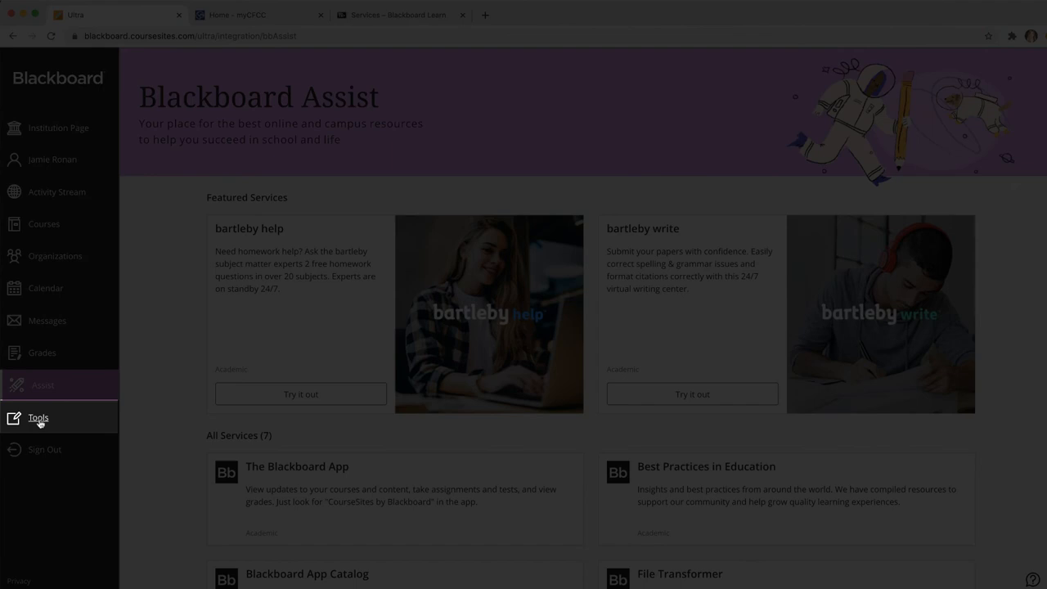
{"action": "left_click", "coordinate": [38, 417]}
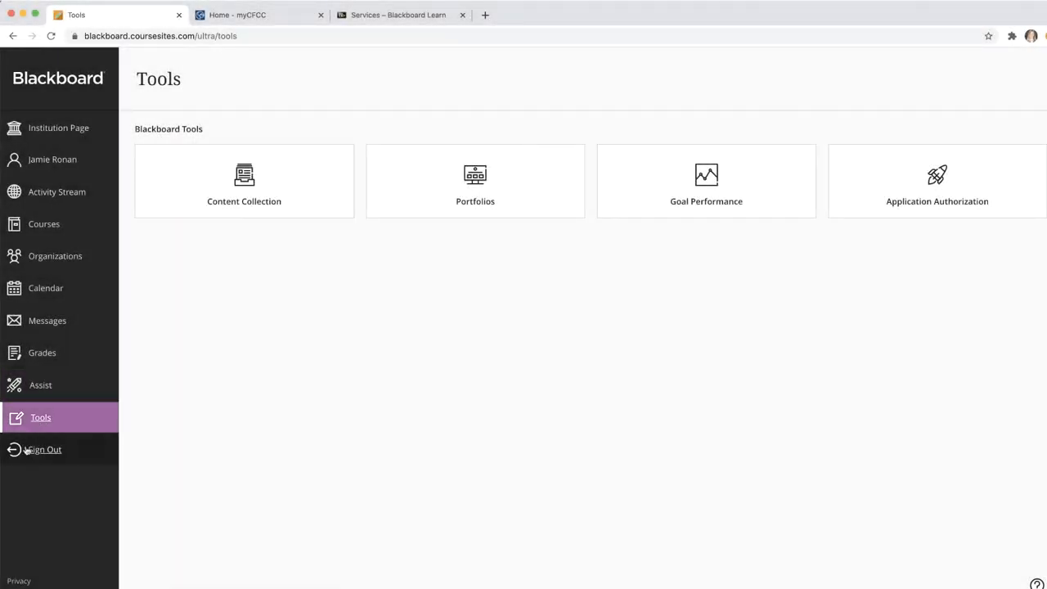